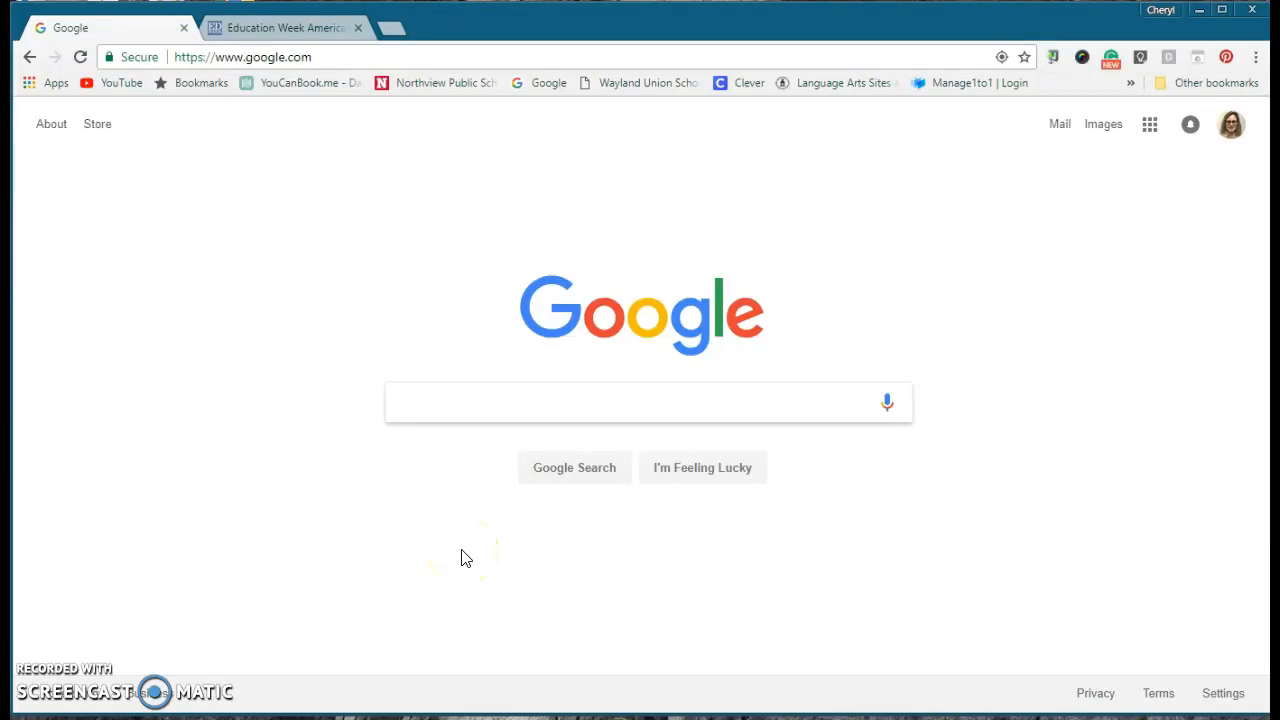
Switch to the Education Week tab to view the site before ad blocking
click(648, 402)
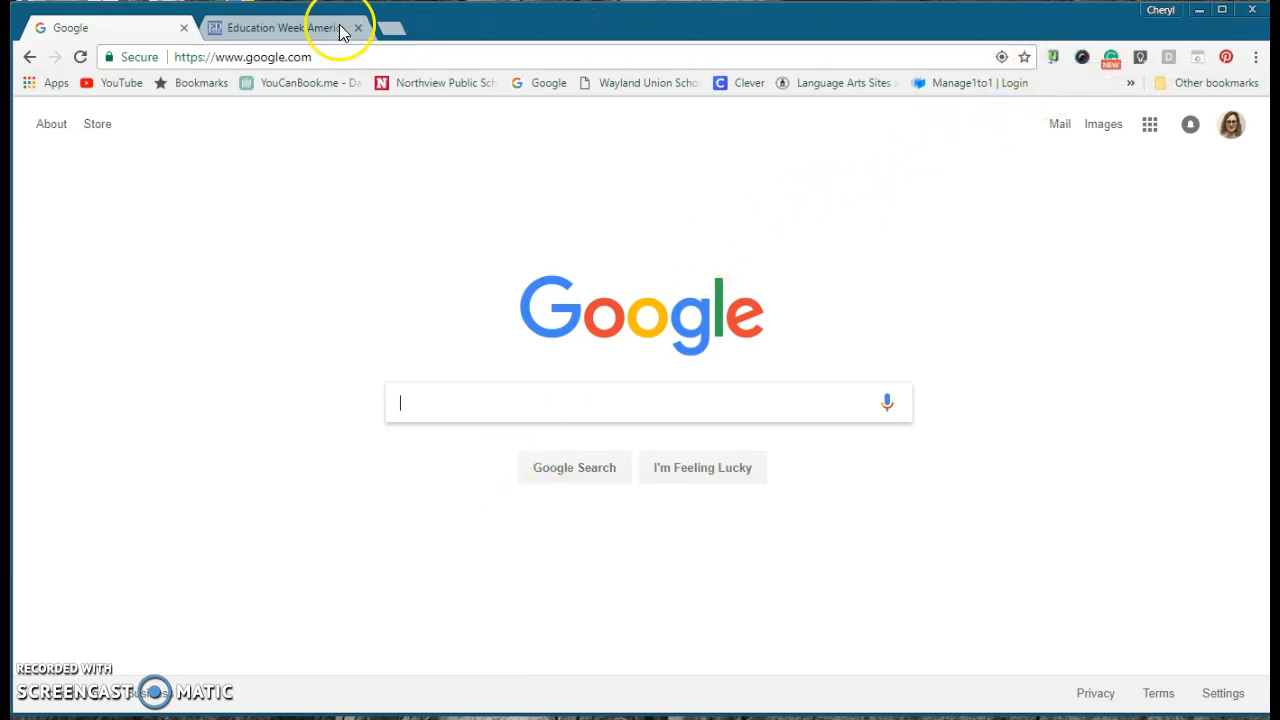
click(280, 27)
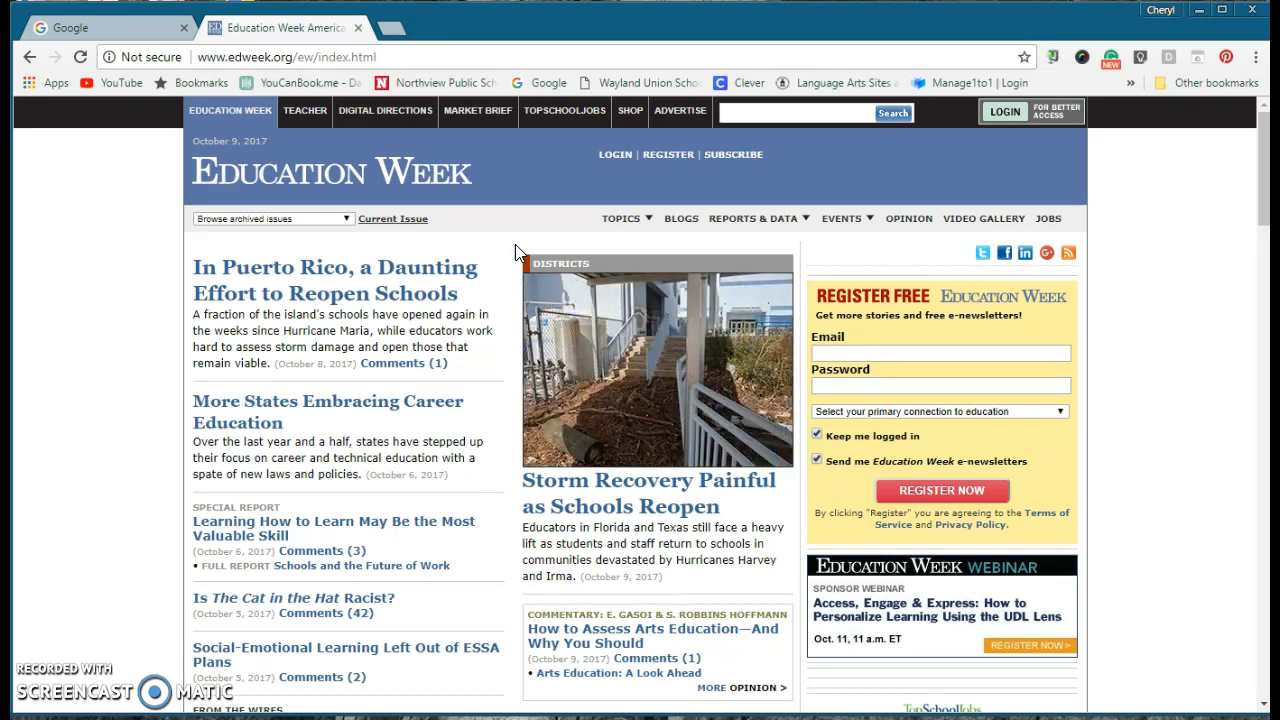
mouse_move(137, 37)
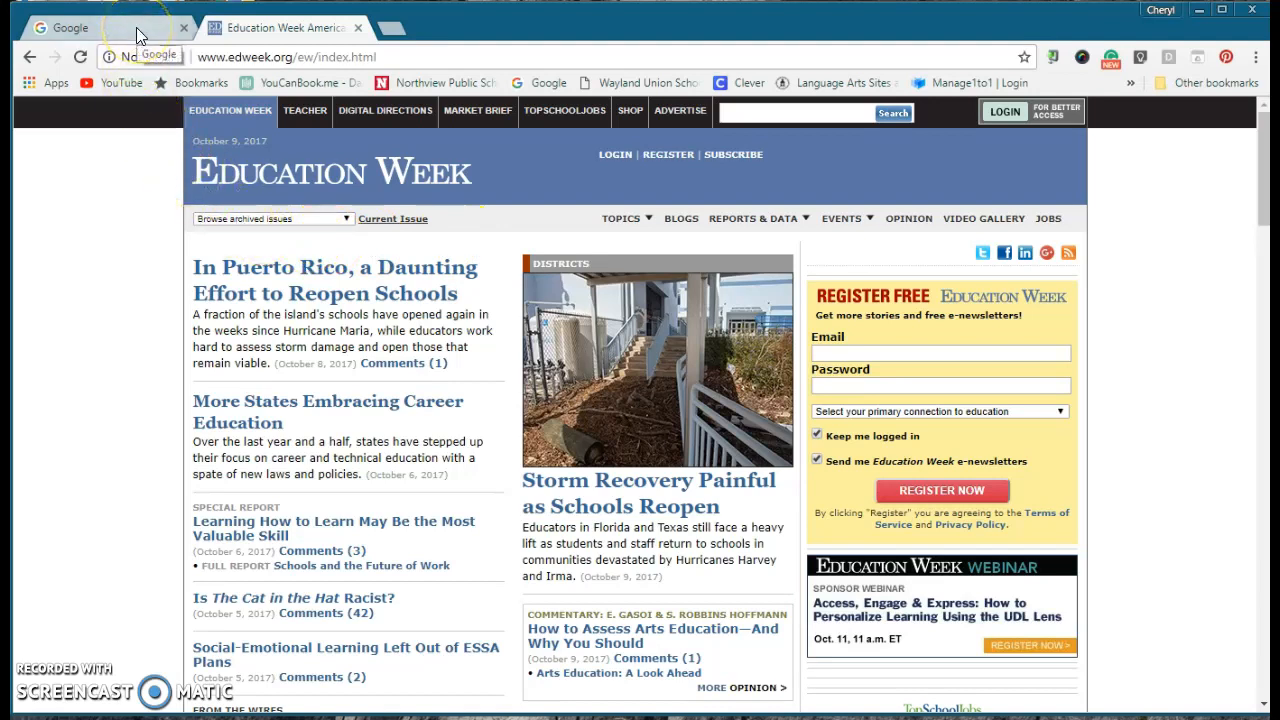
Return to the Google search tab
click(100, 27)
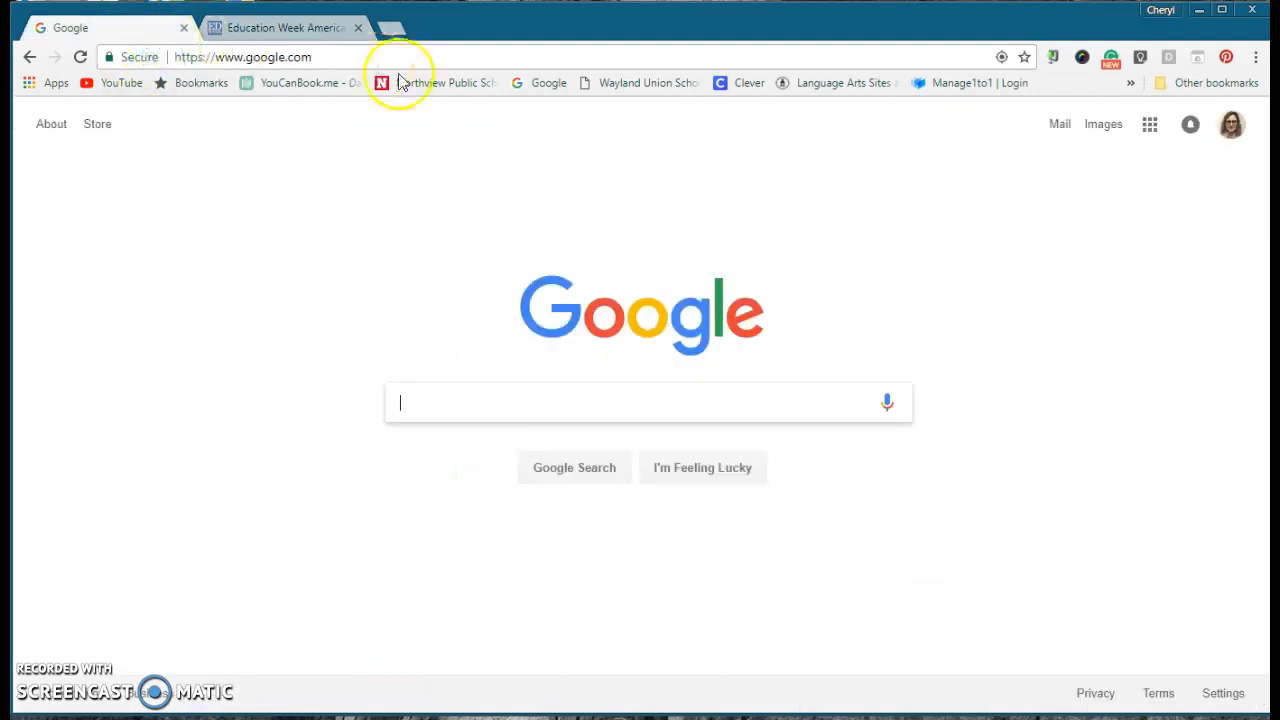
mouse_move(1140, 30)
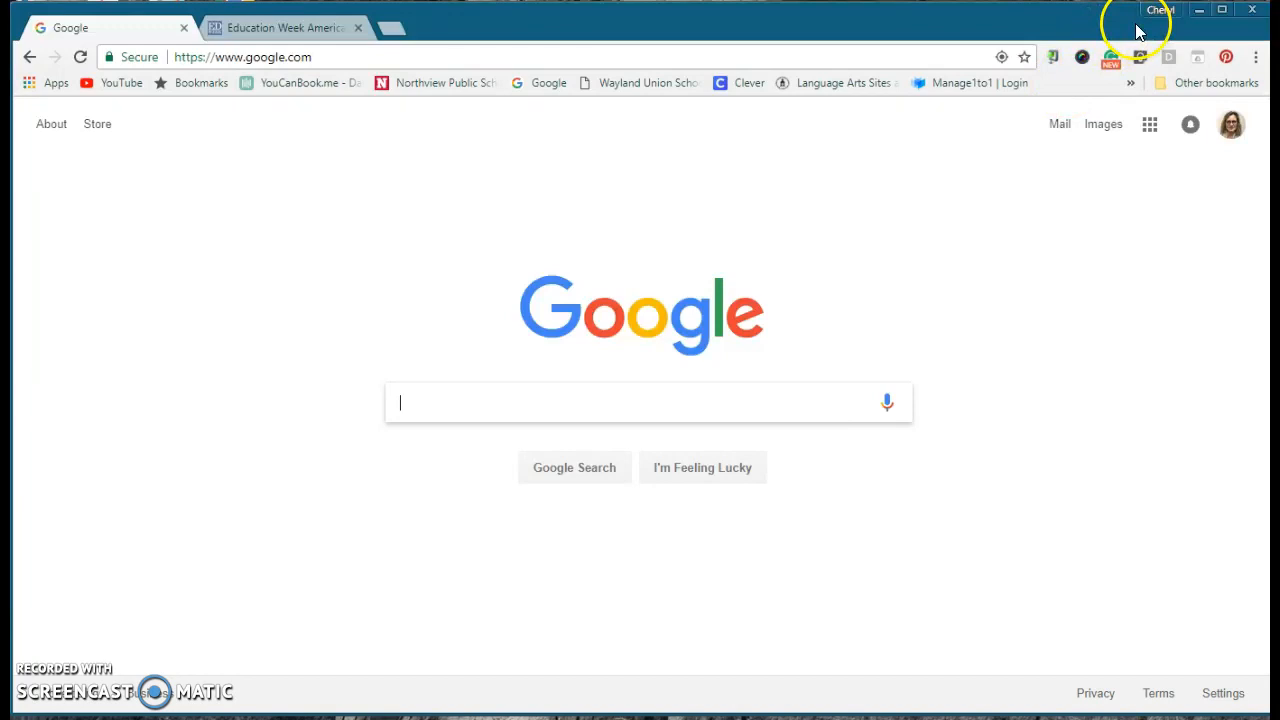
mouse_move(1160, 15)
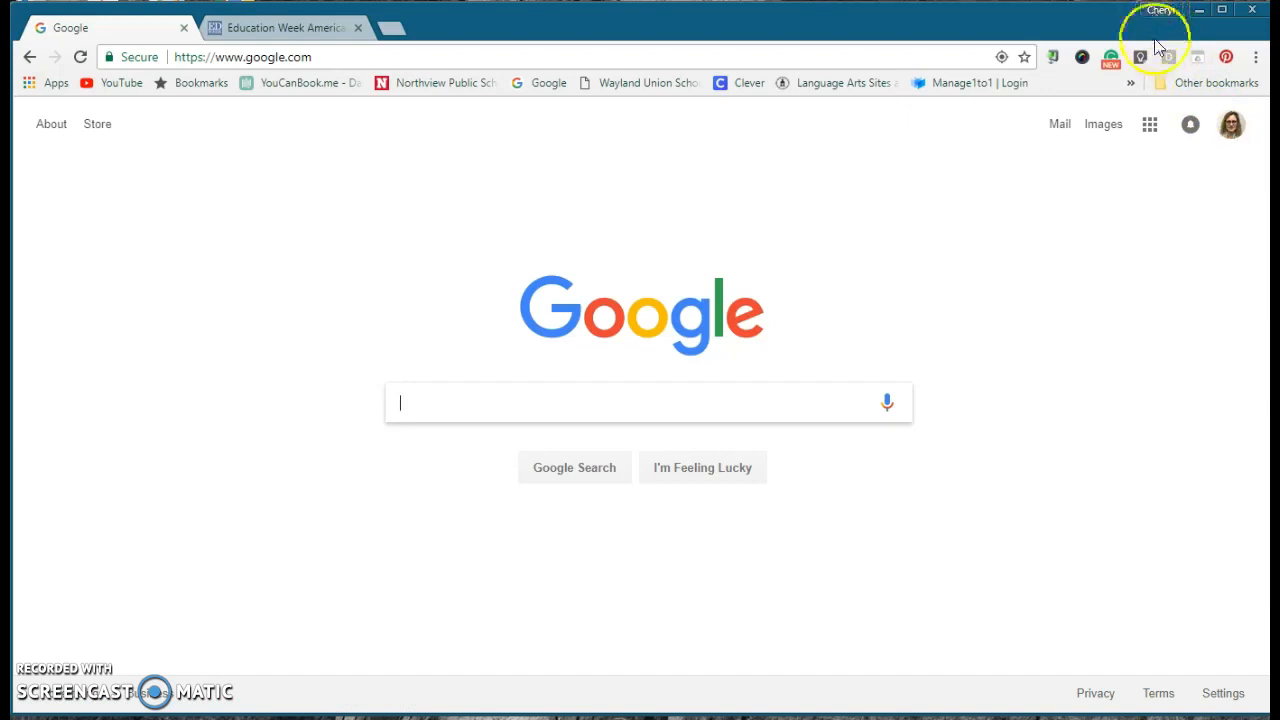
mouse_move(1256, 57)
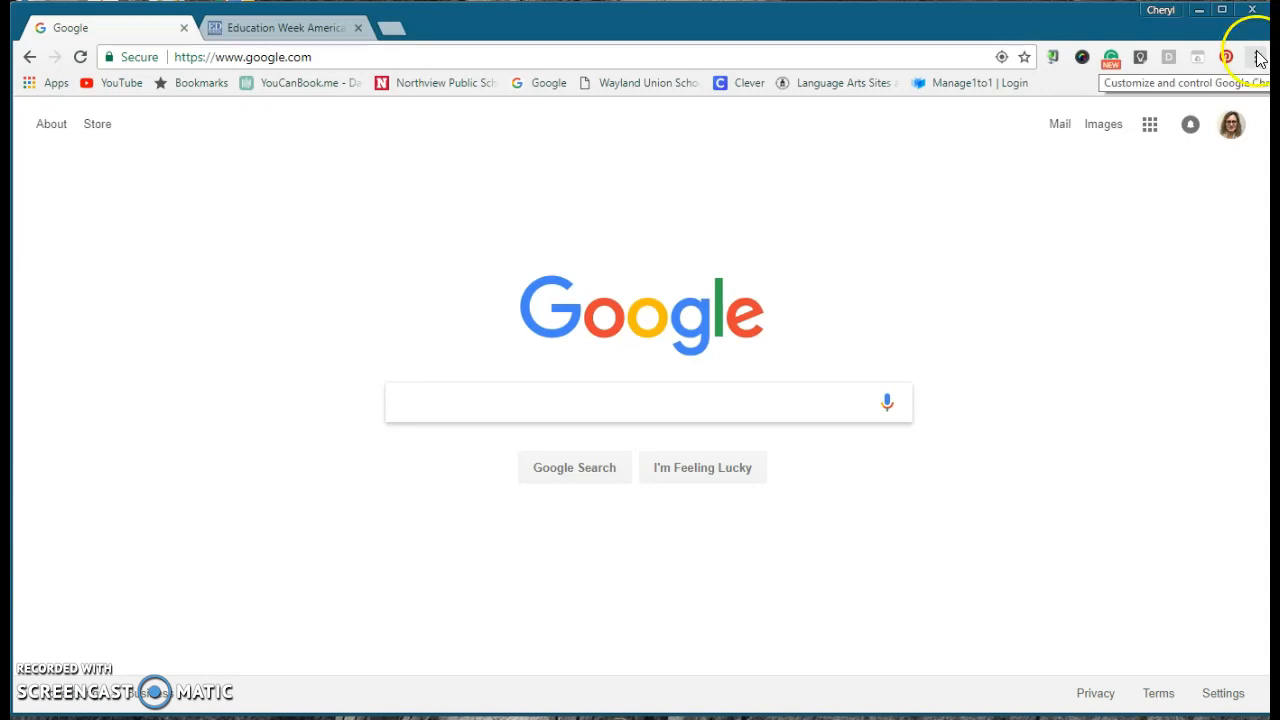
Expand the More tools submenu from Chrome's three-dot menu
click(648, 402)
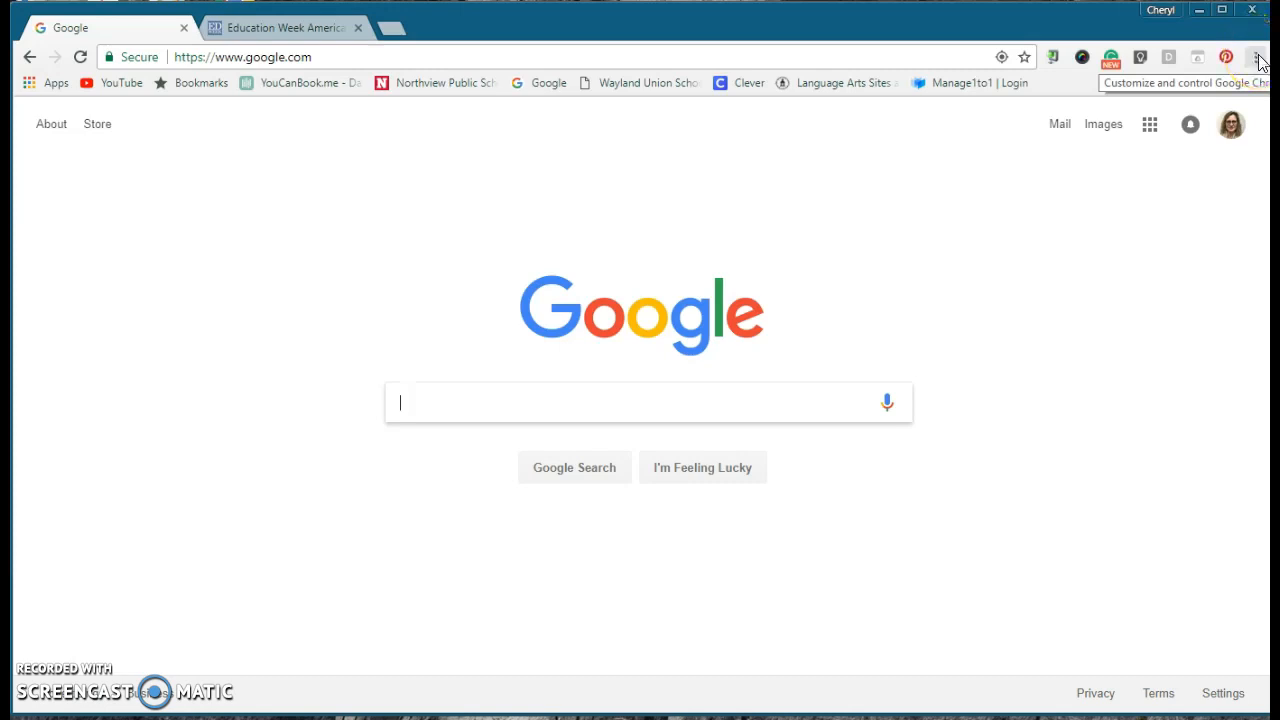
click(1256, 57)
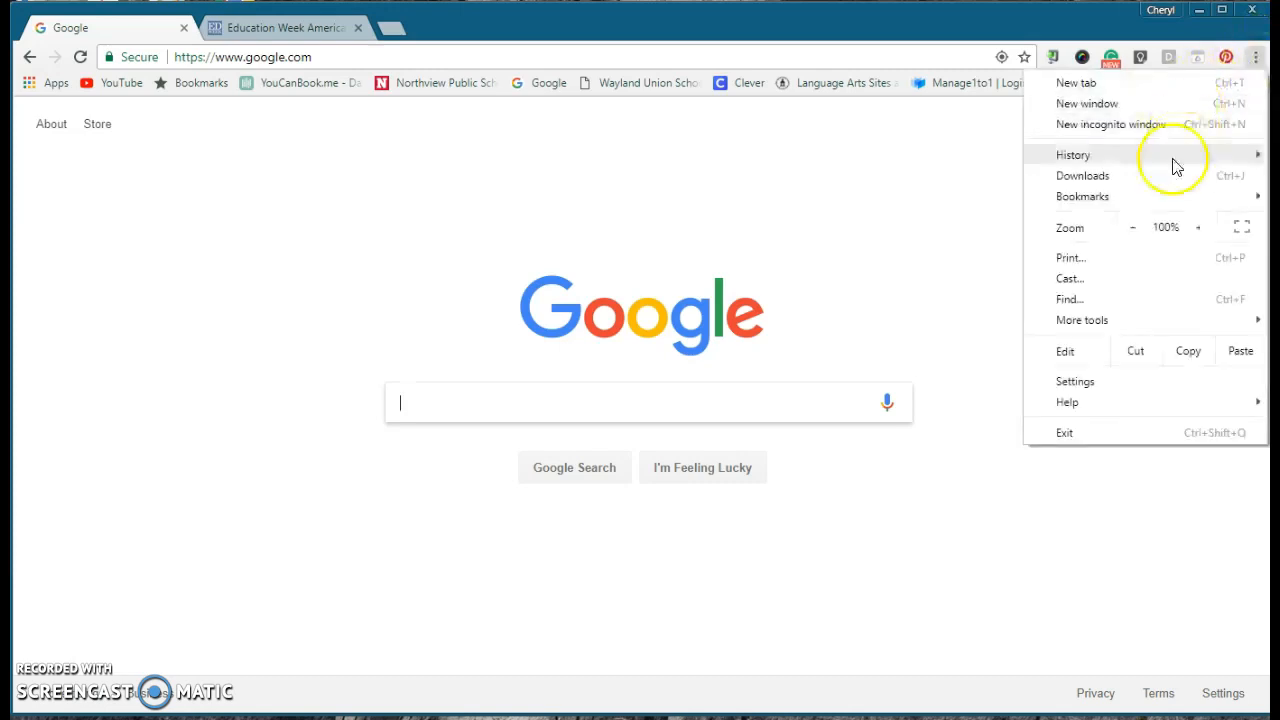
click(1082, 320)
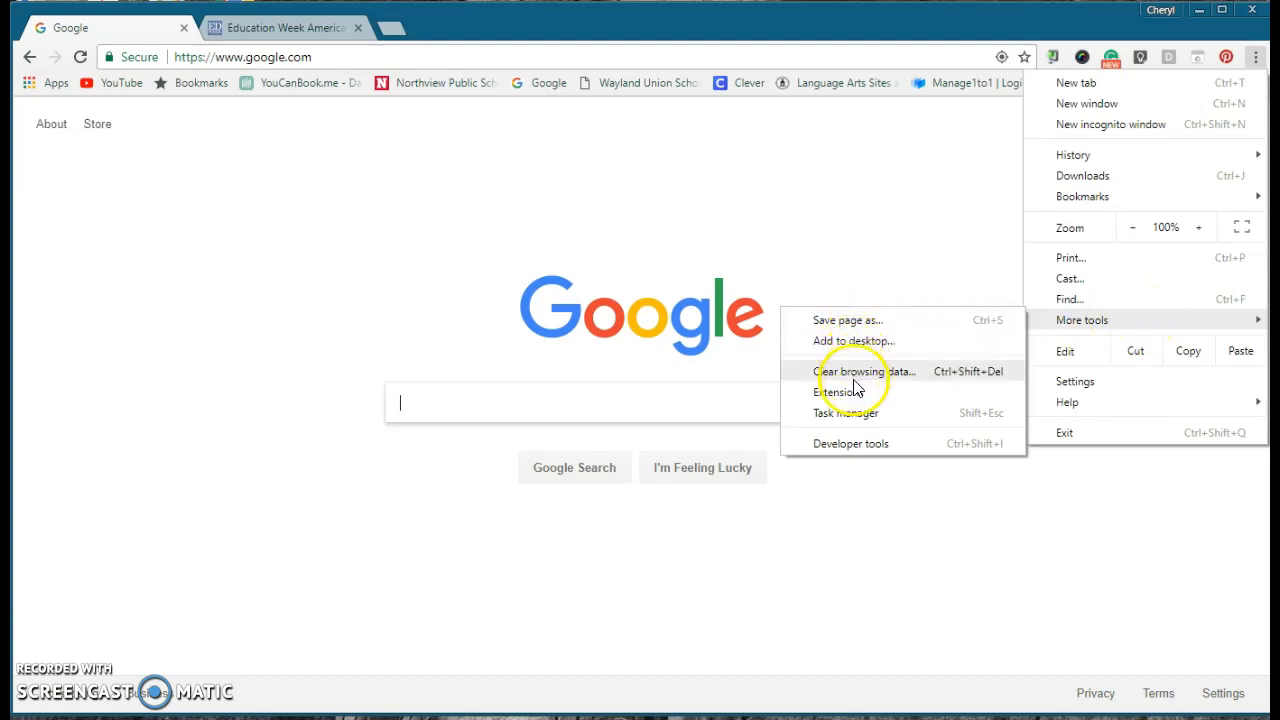
mouse_move(855, 392)
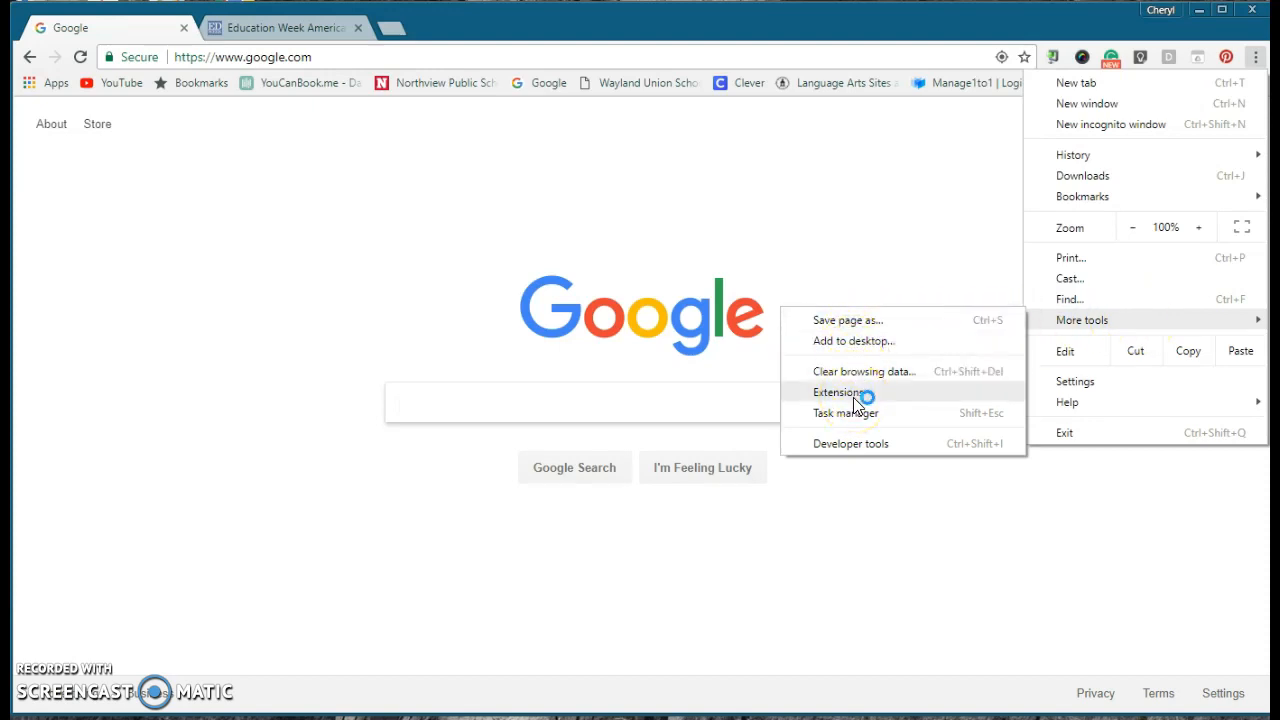
Show chrome://extensions and scroll to the bottom of the installed list
click(837, 391)
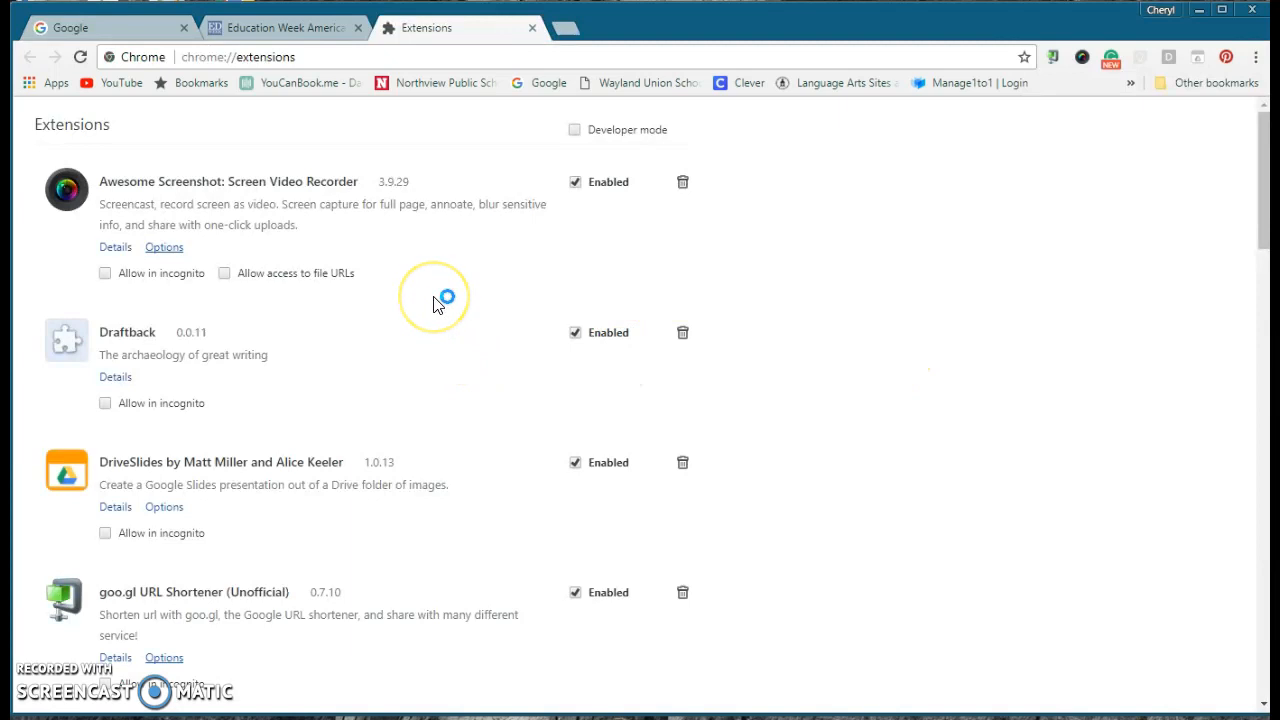
scroll(down, 3)
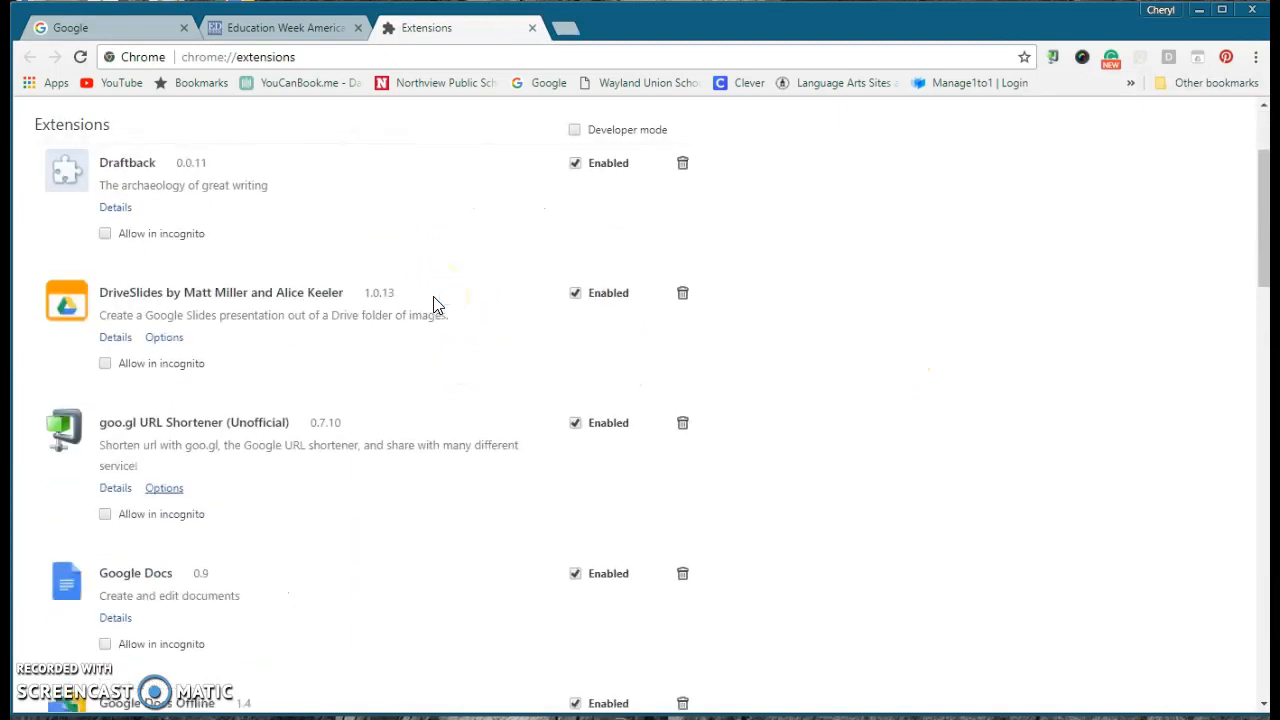
scroll(down, 3)
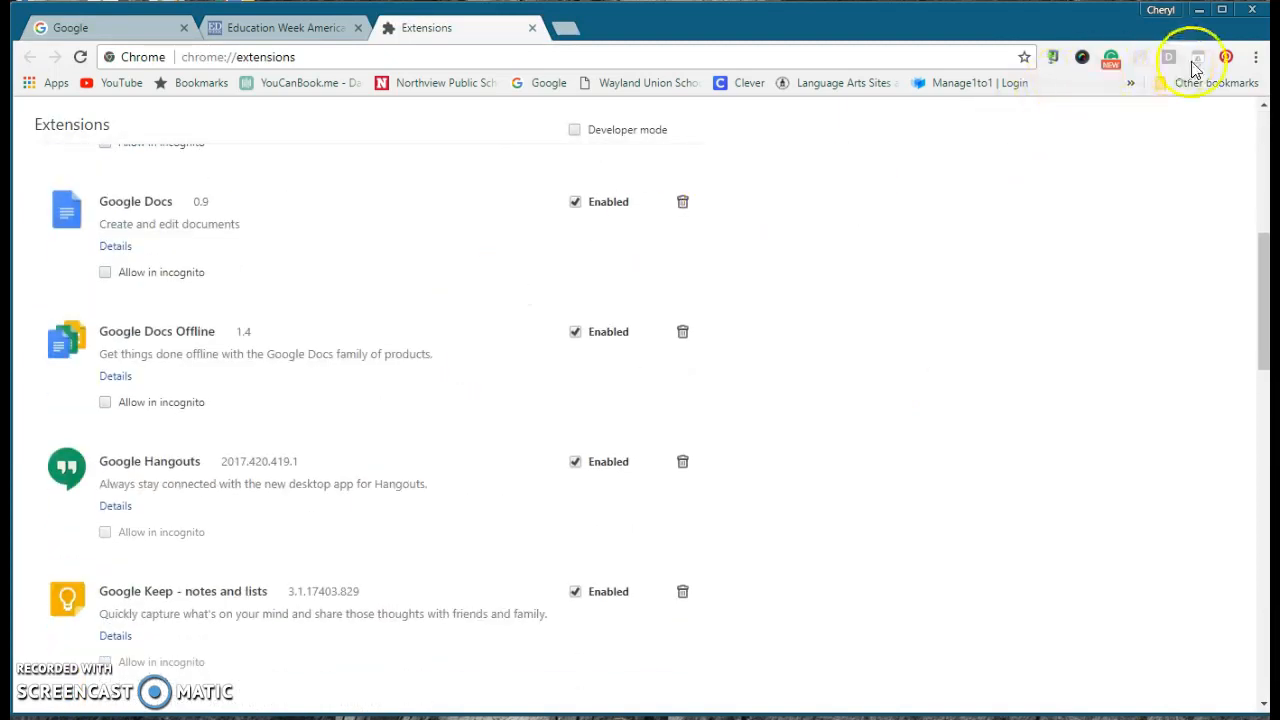
scroll(down, 3)
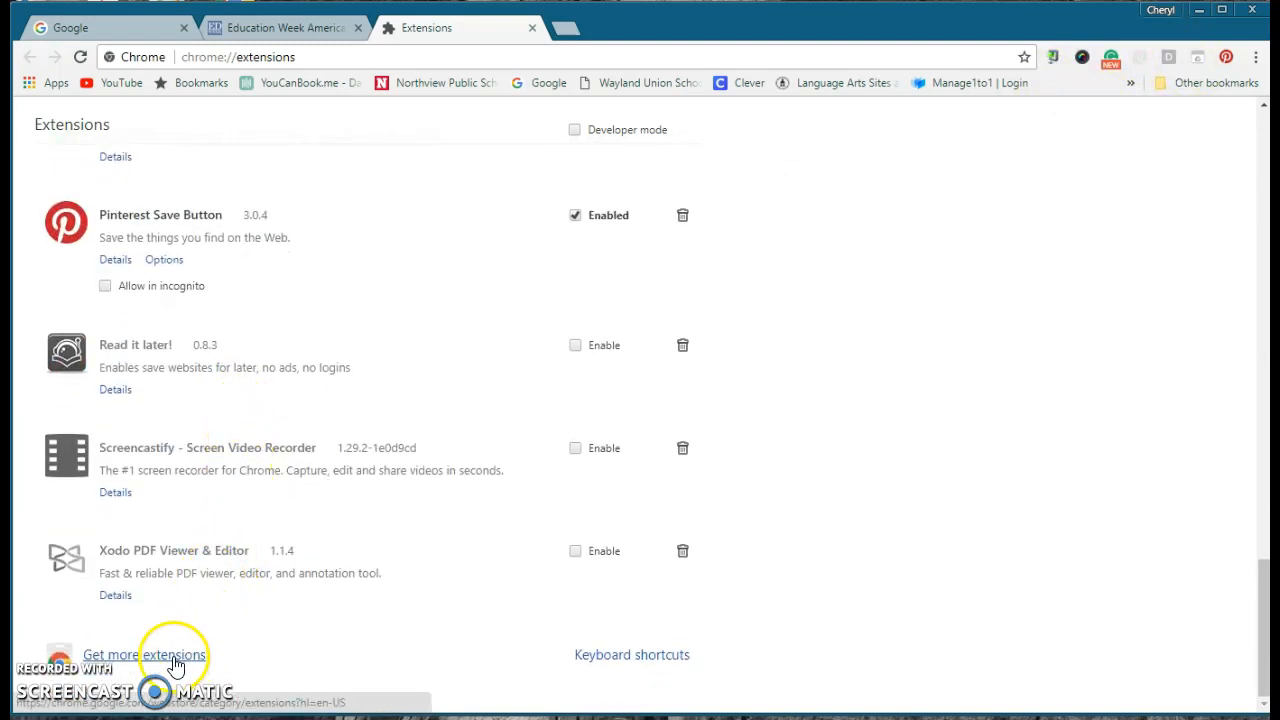
Search the Chrome Web Store for 'adblock plus'
click(144, 654)
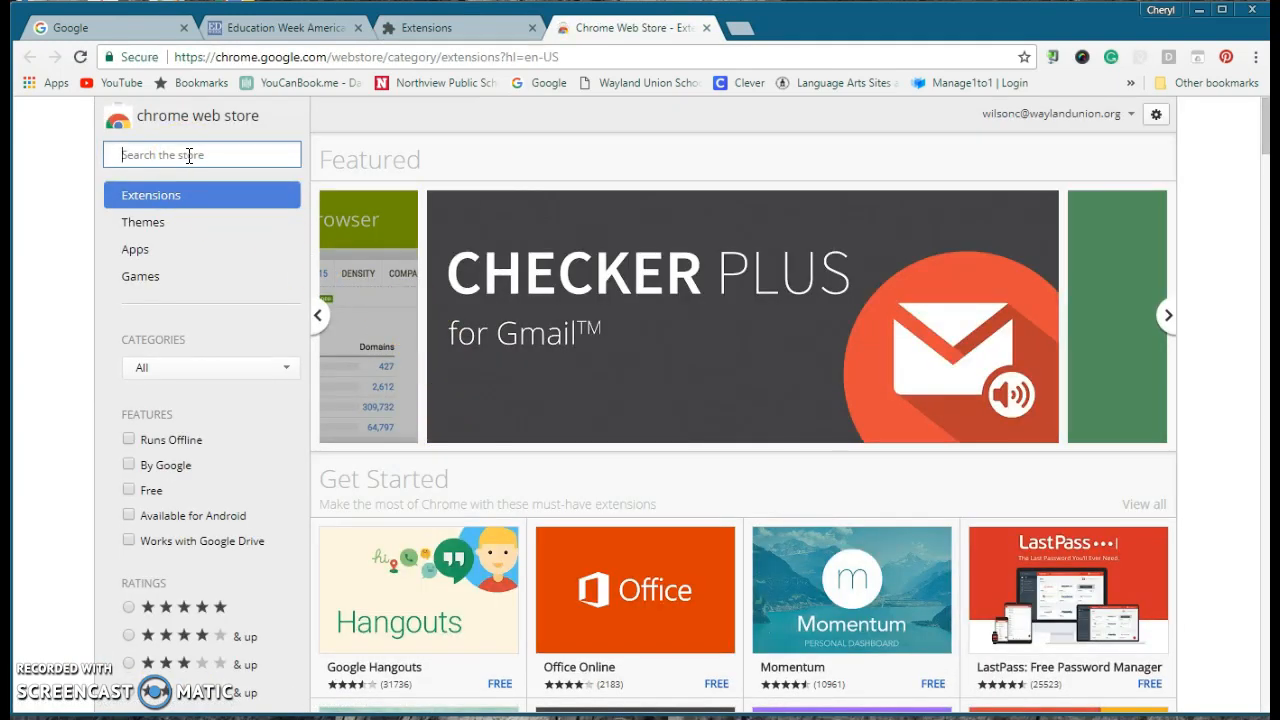
text(a)
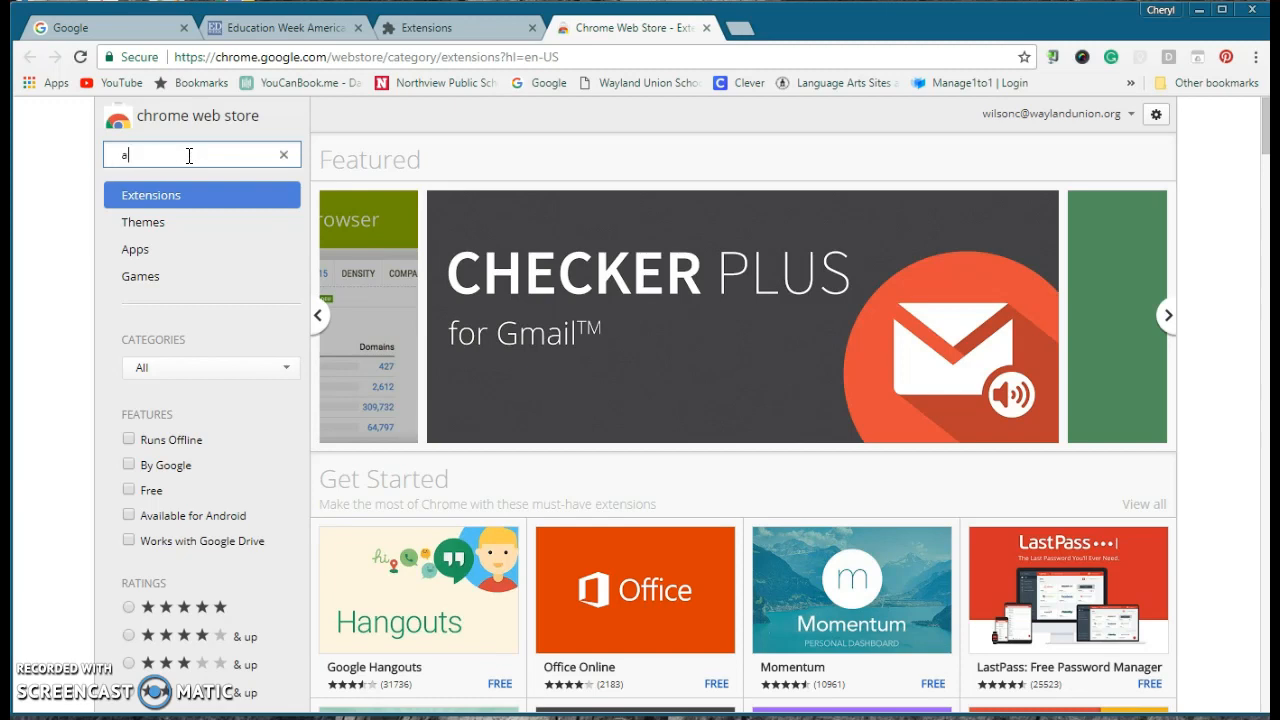
text(dblock plus)
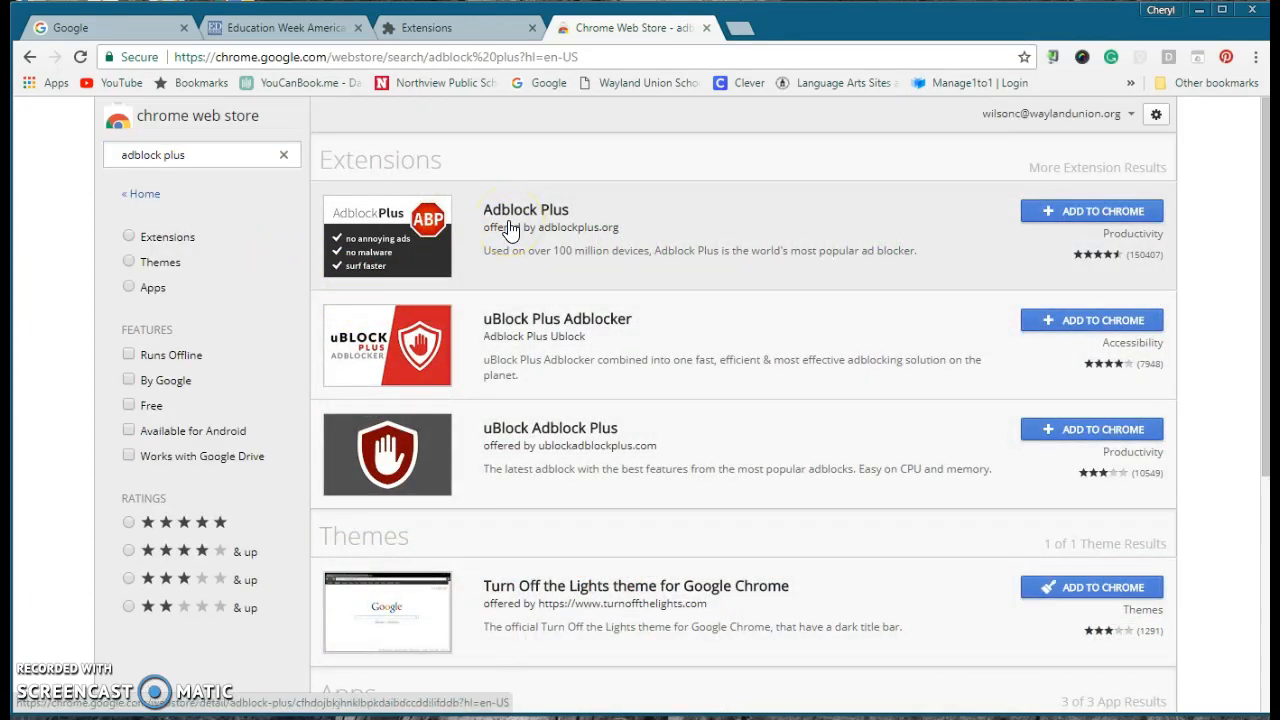
mouse_move(583, 232)
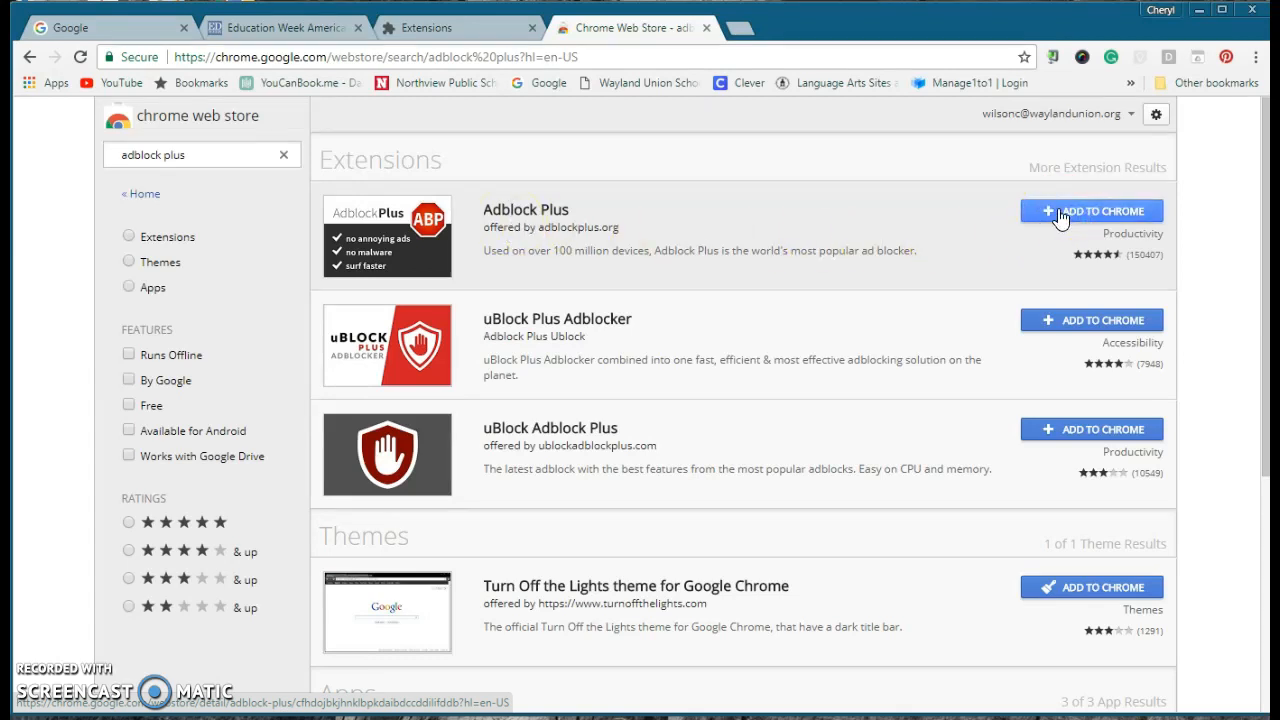
Add Adblock Plus to Chrome and confirm the Add extension prompt
click(1091, 210)
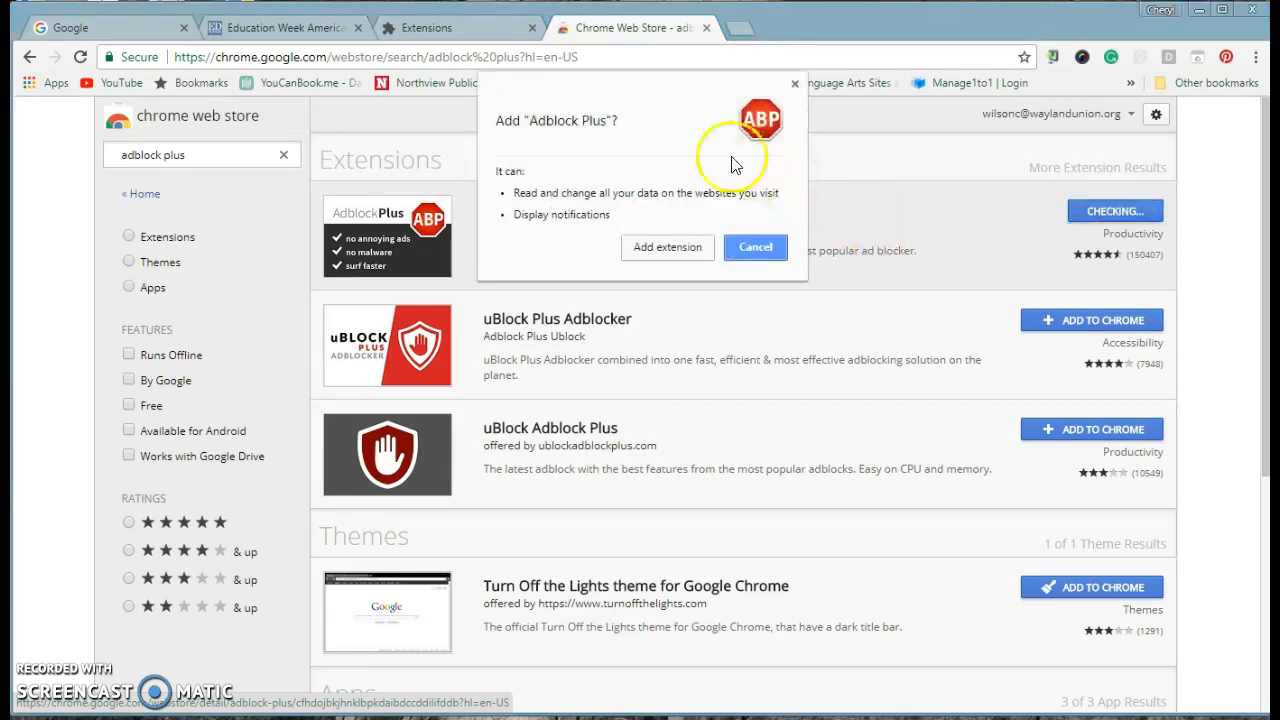
mouse_move(640, 250)
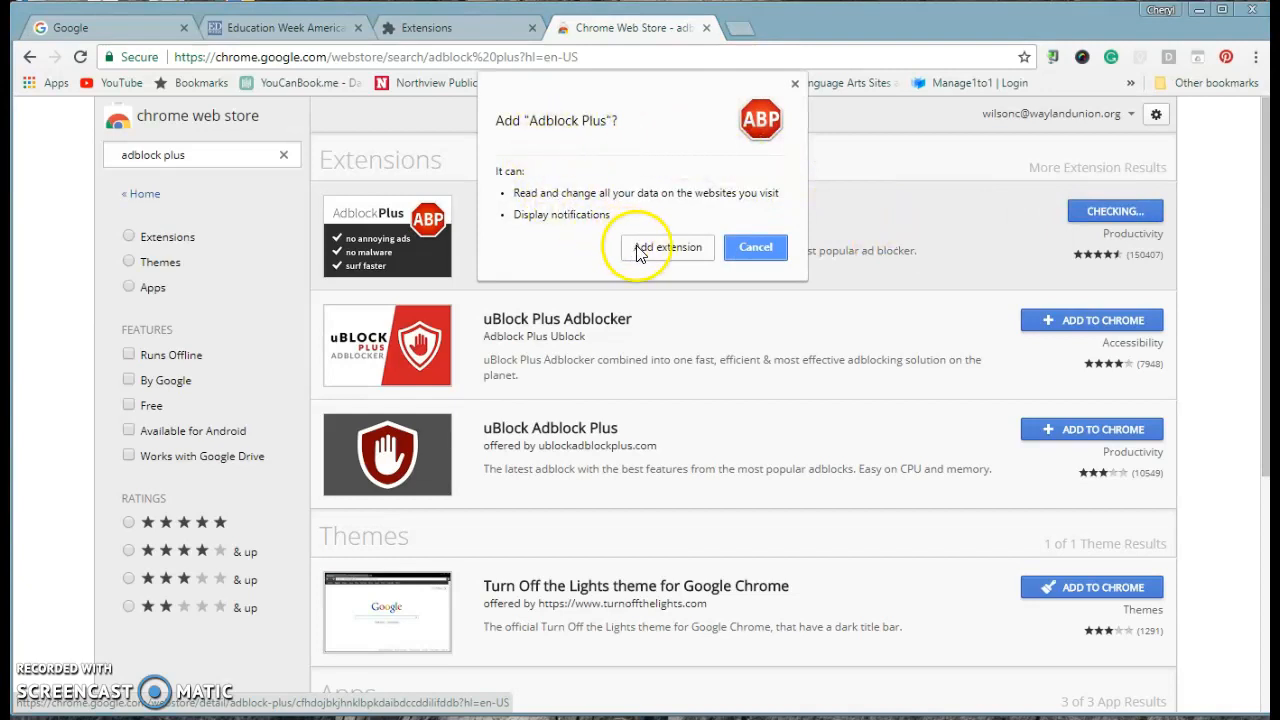
click(668, 247)
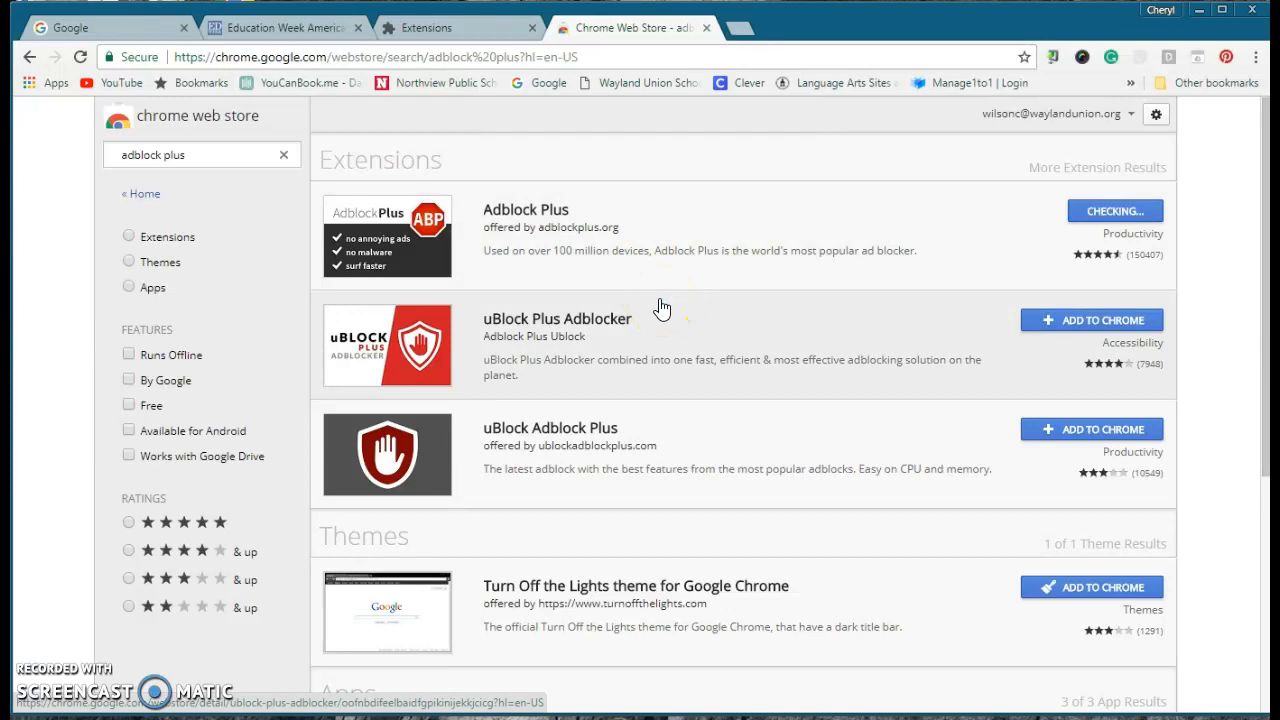
click(1114, 211)
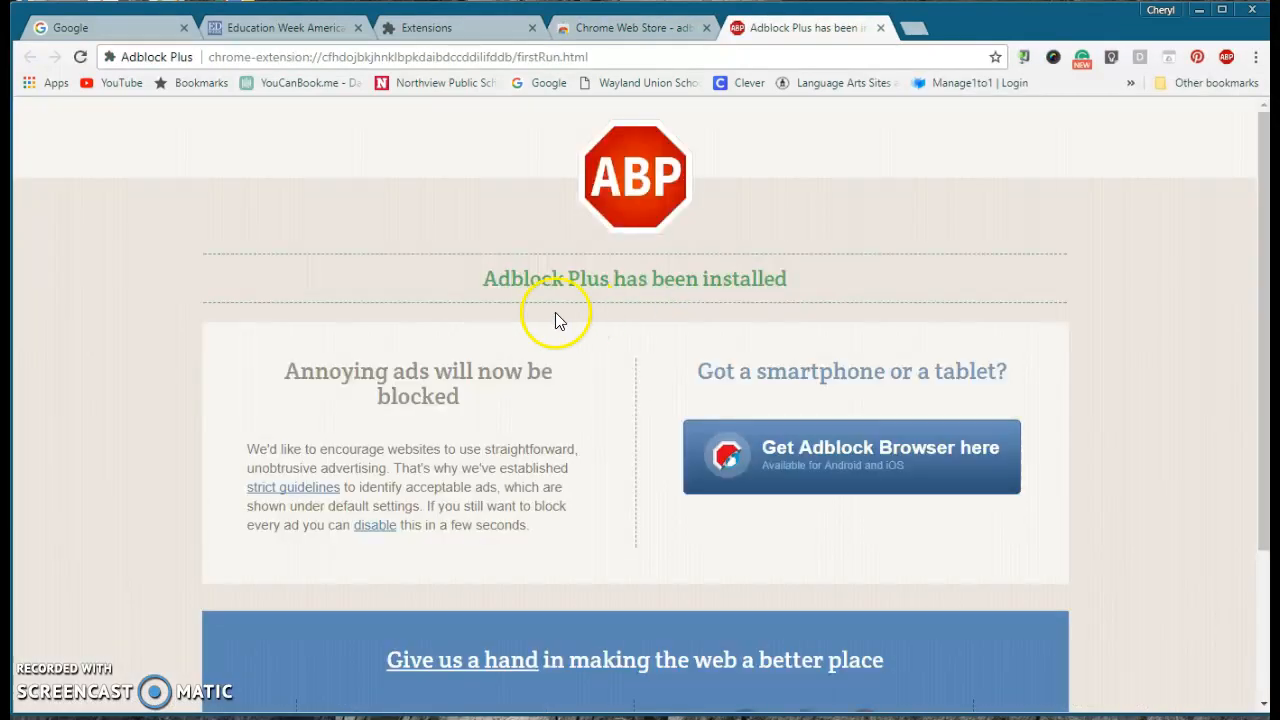
mouse_move(378, 557)
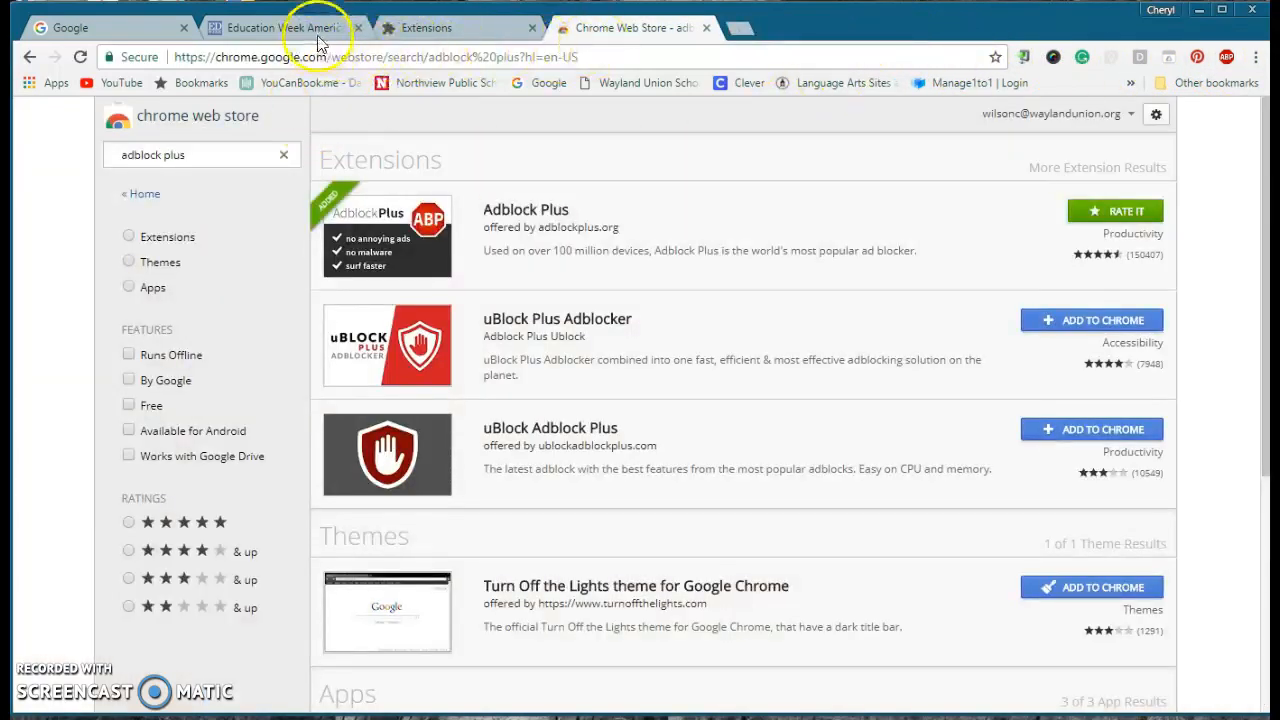
Scroll down and back up the Education Week homepage to check the ads are gone
click(283, 27)
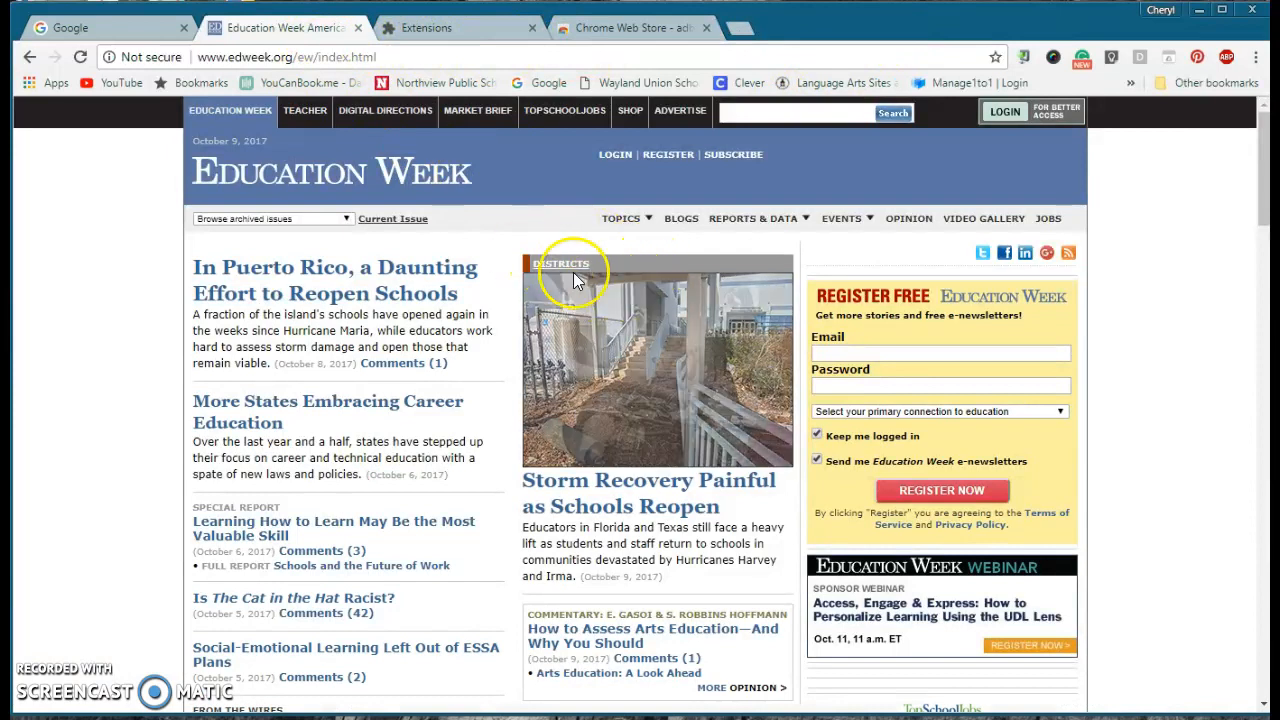
mouse_move(358, 310)
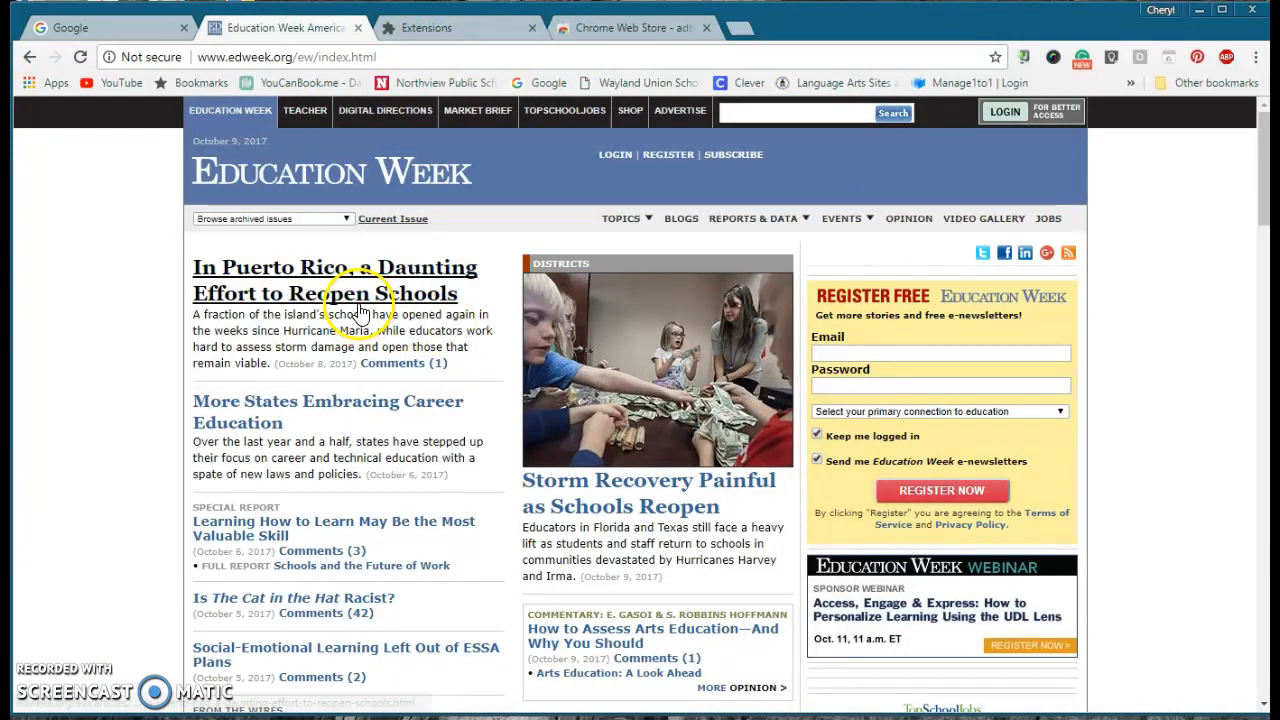
click(335, 280)
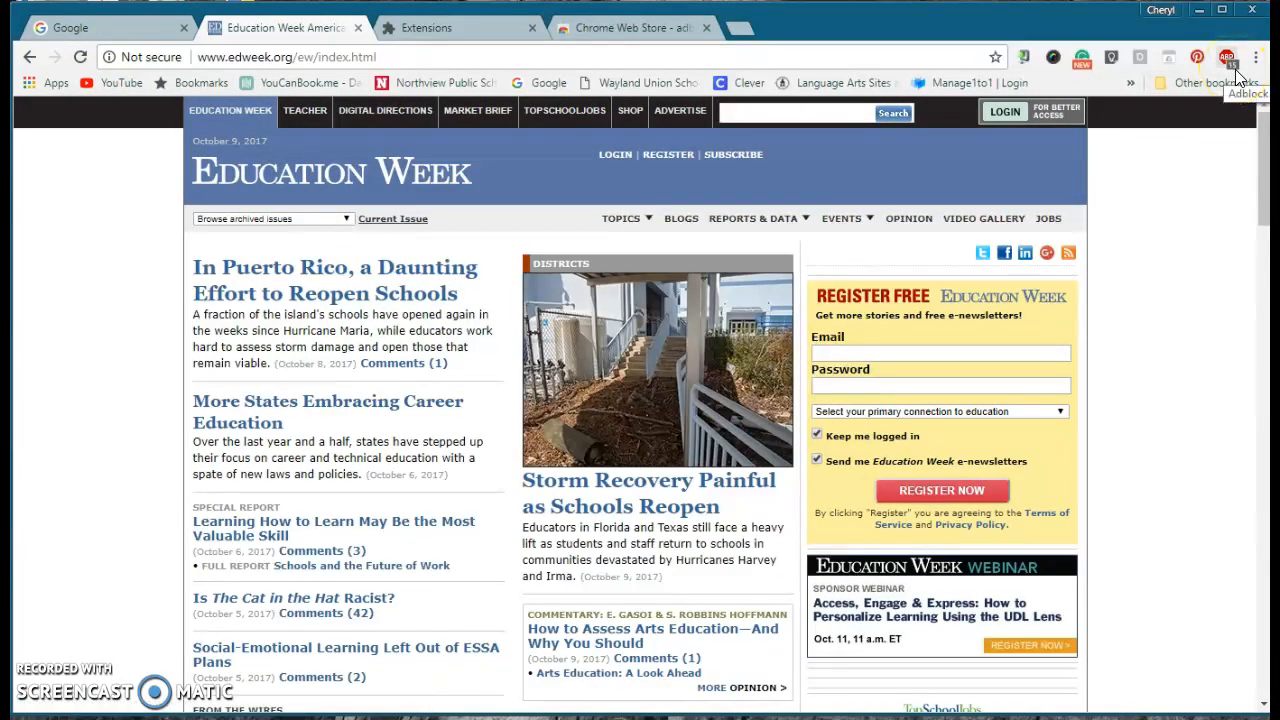
scroll(down, 3)
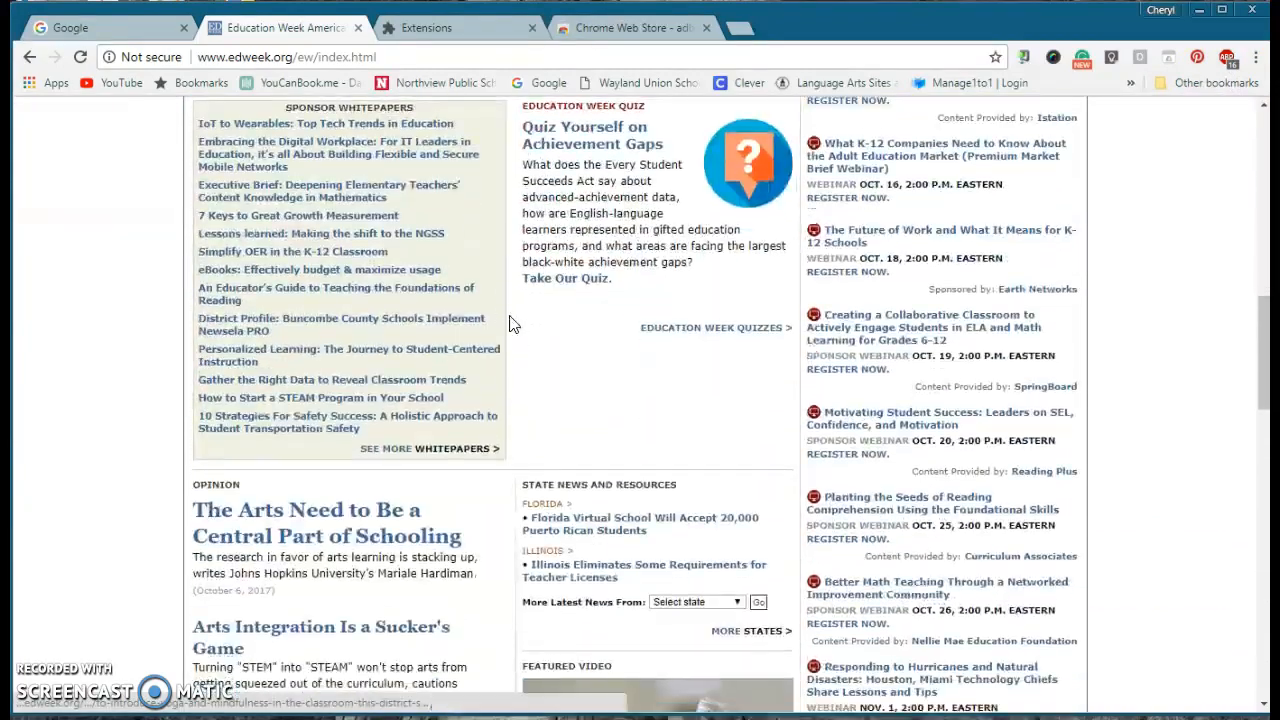
scroll(down, 3)
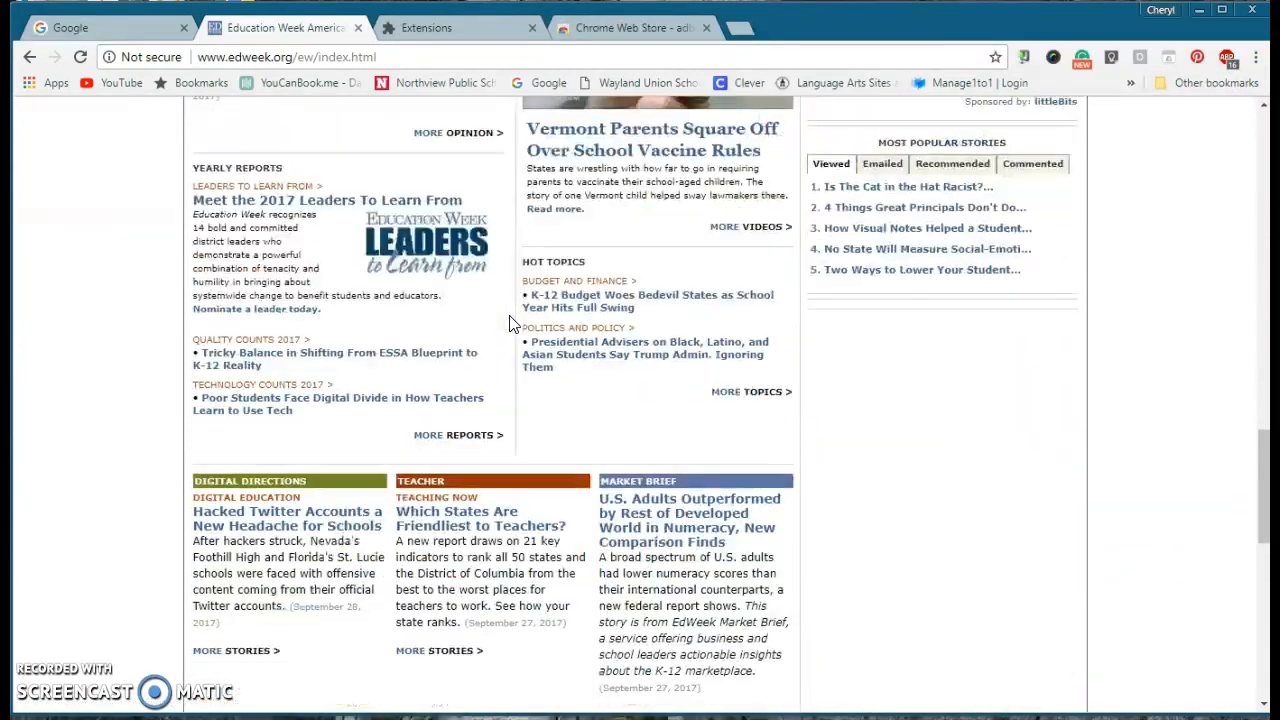
scroll(up, 3)
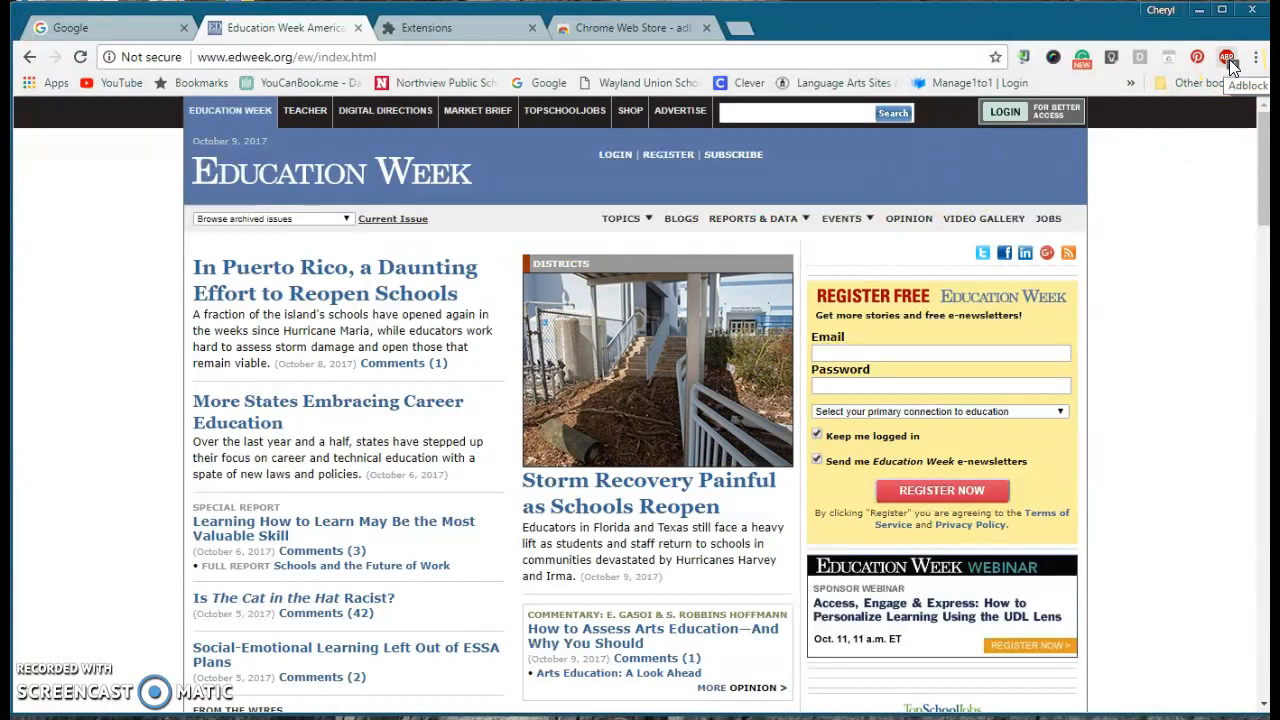
Choose Options from the ABP toolbar icon to show its filter lists
click(1226, 57)
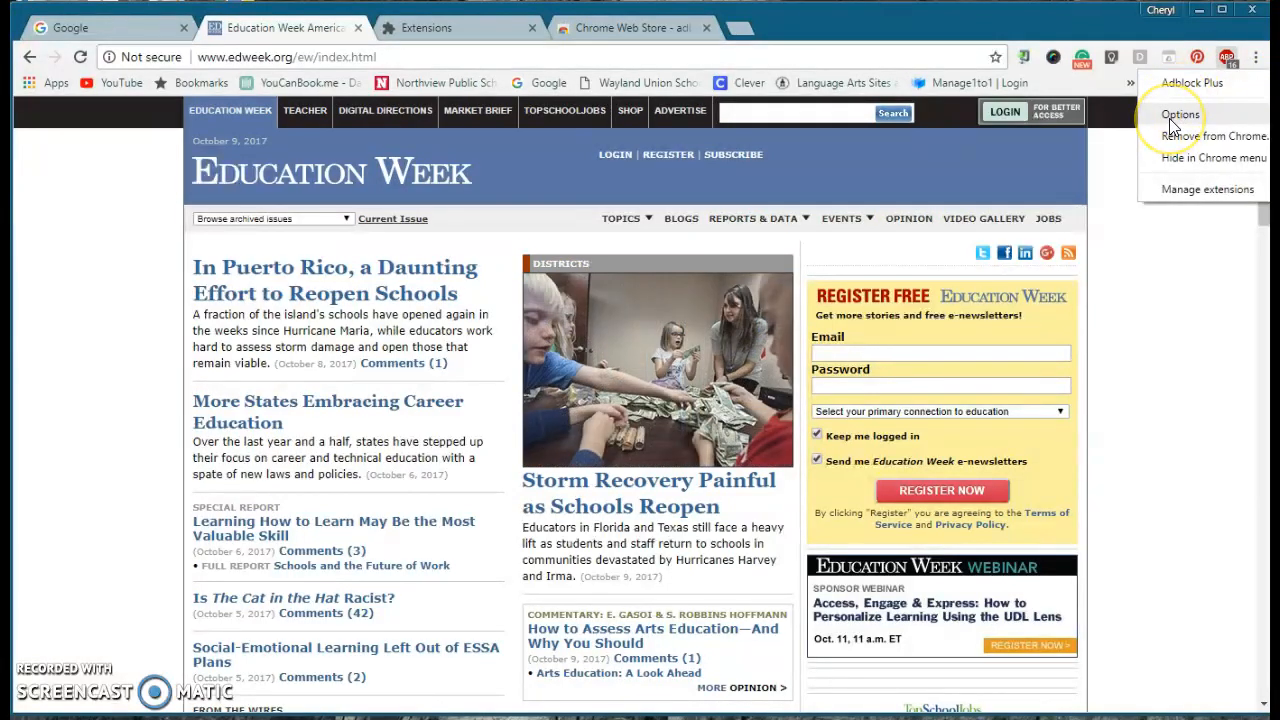
click(1181, 114)
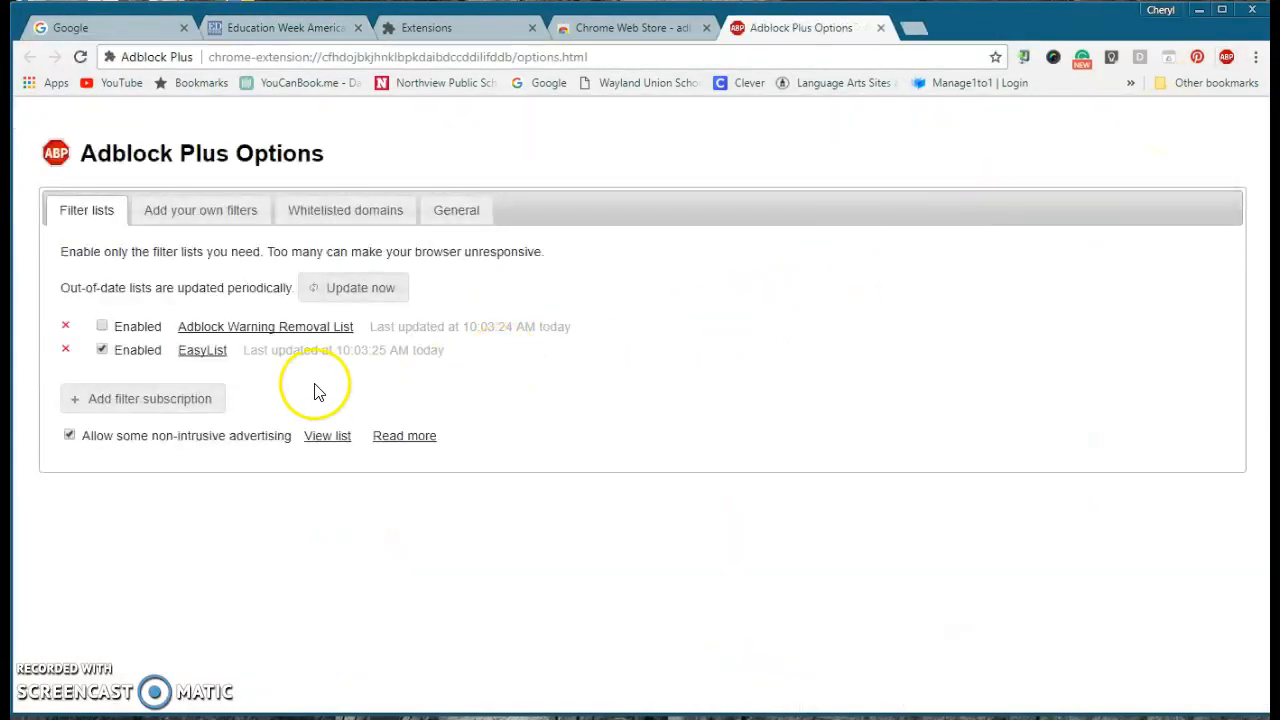
mouse_move(200, 285)
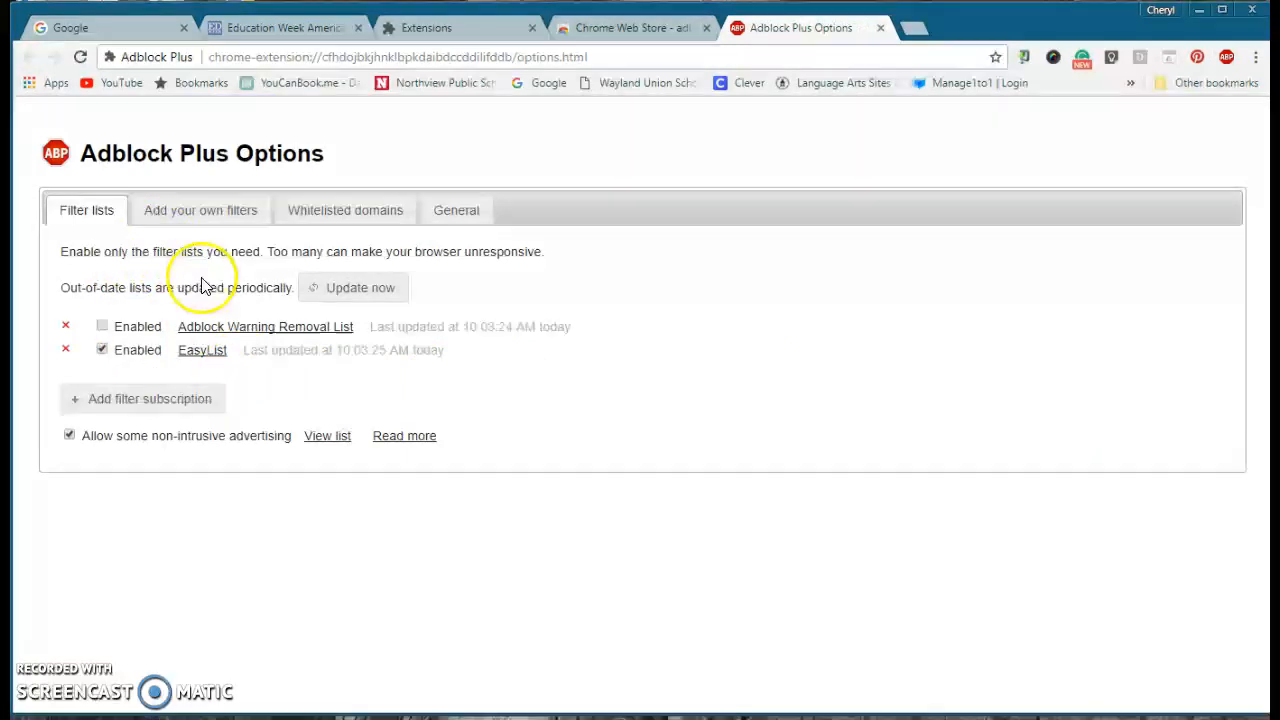
mouse_move(445, 247)
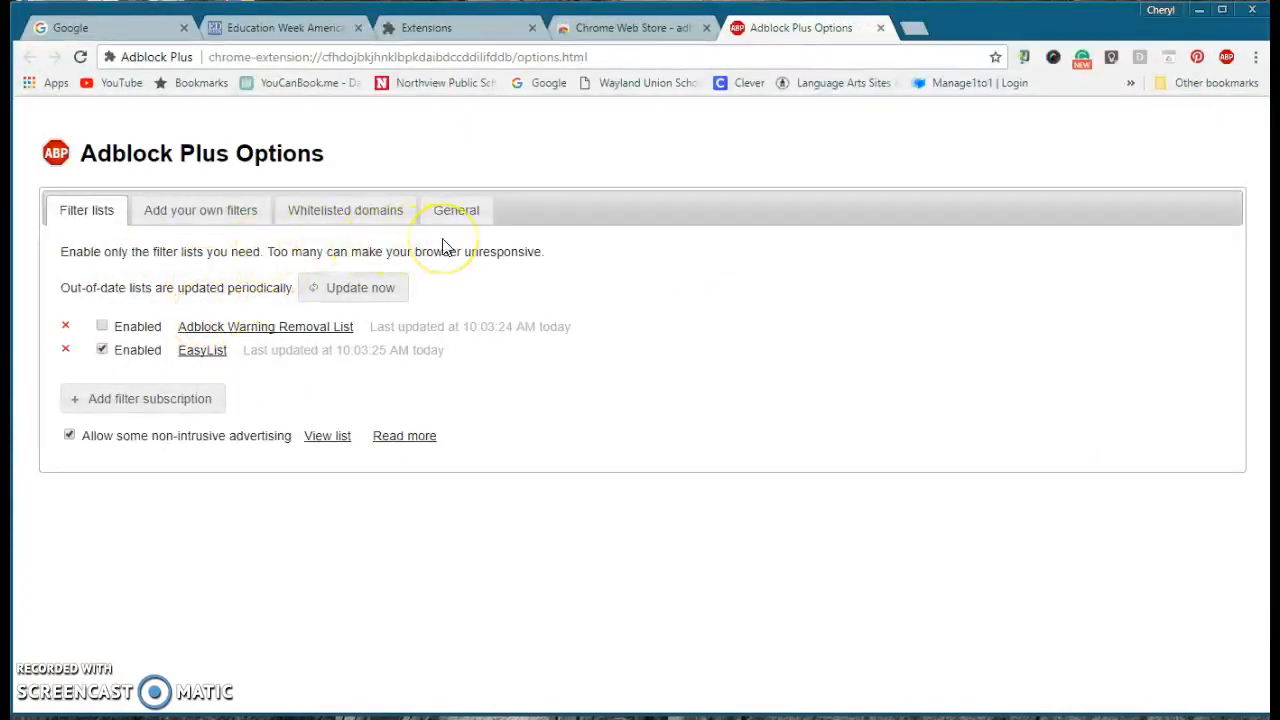
mouse_move(240, 405)
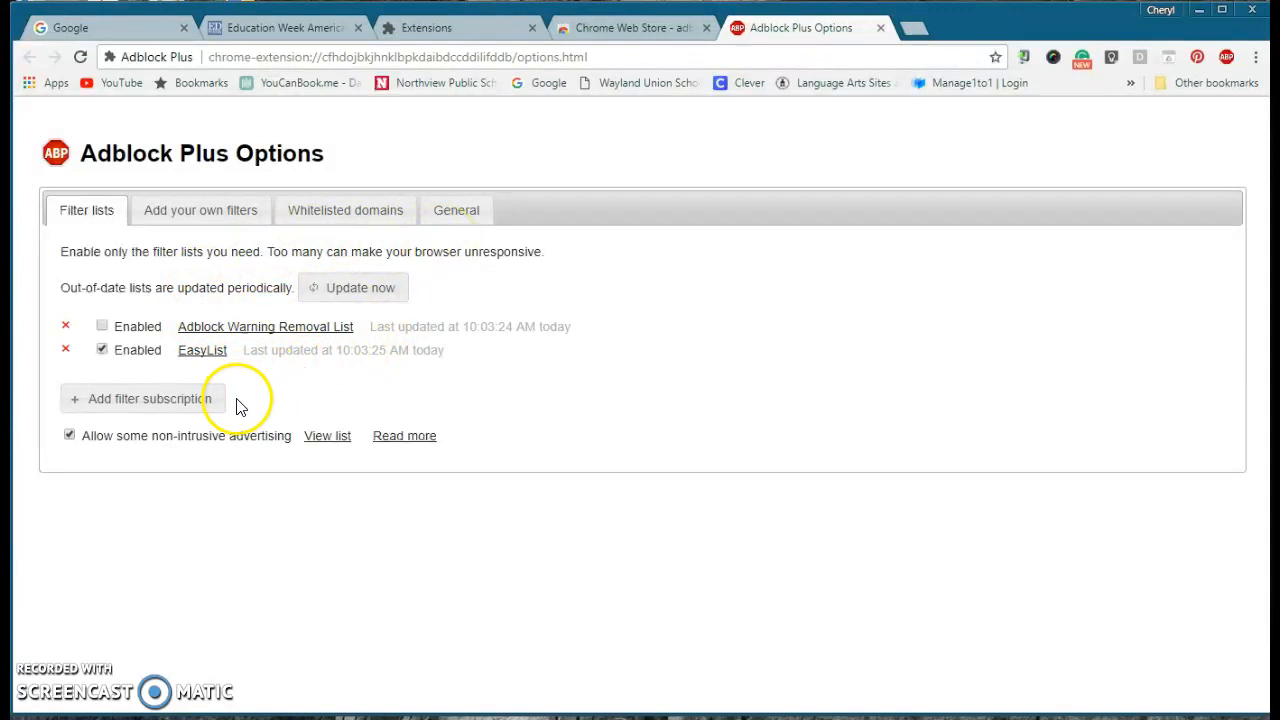
mouse_move(282, 378)
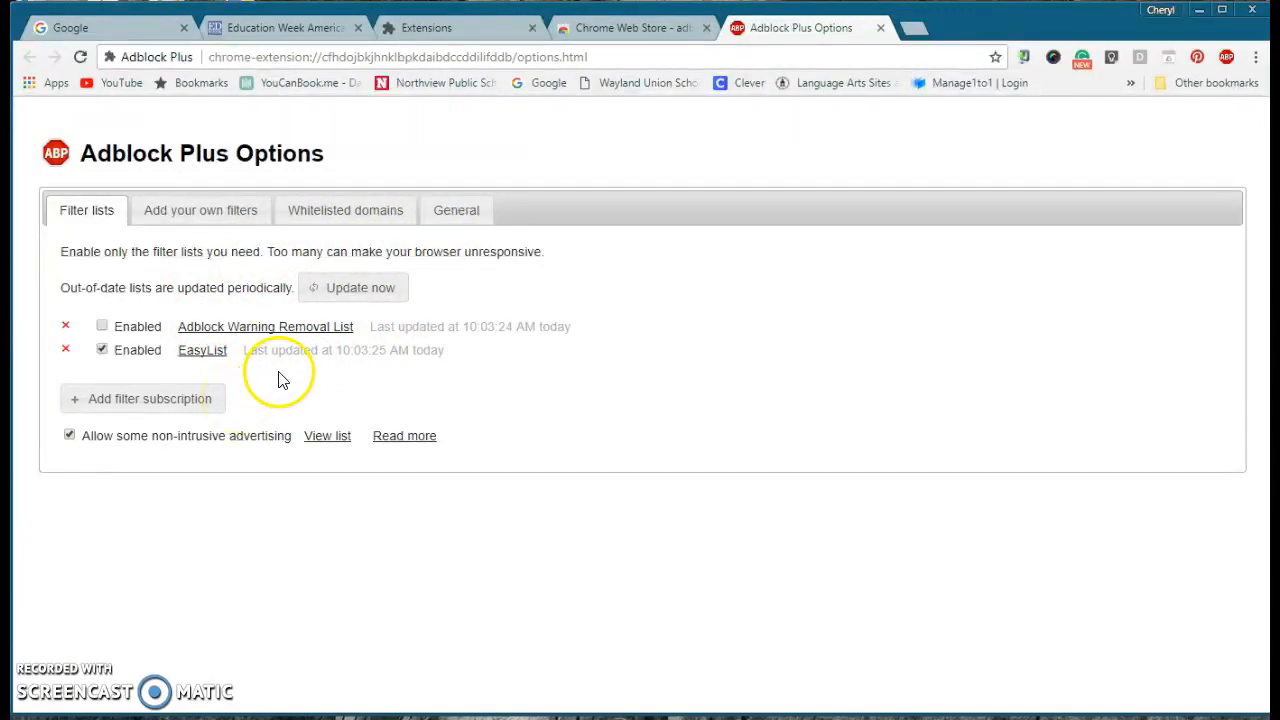
mouse_move(417, 383)
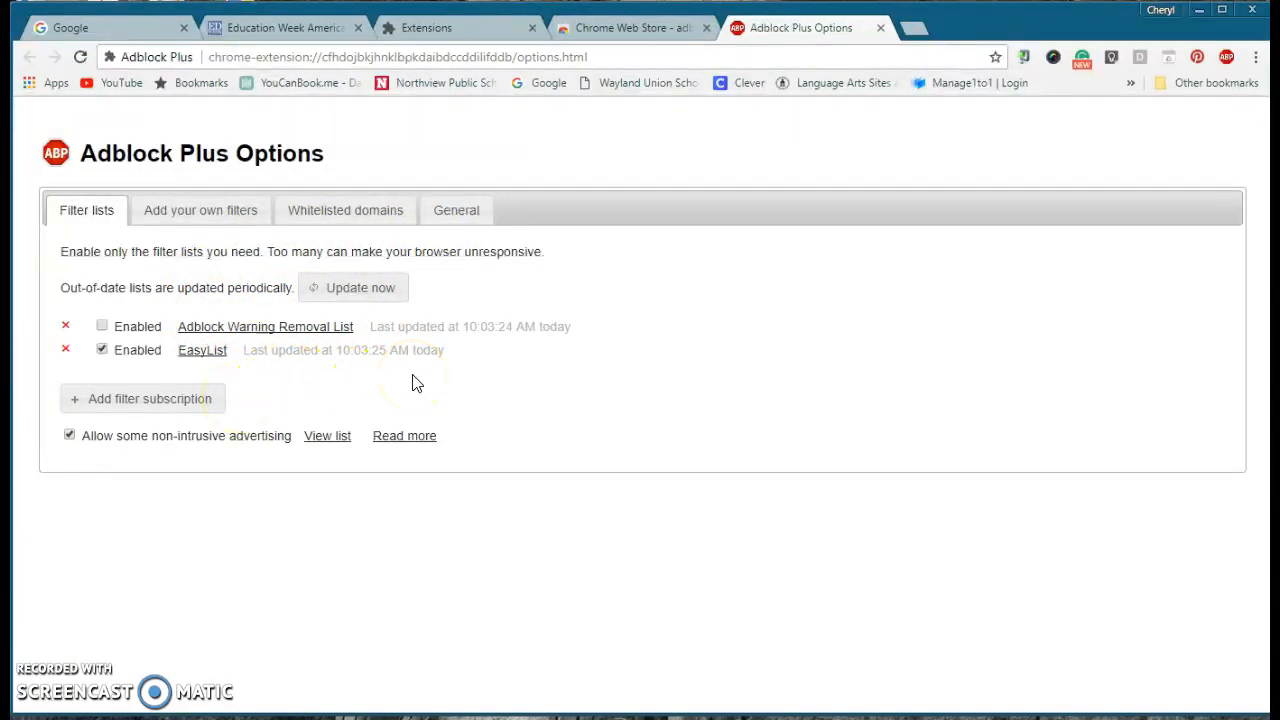